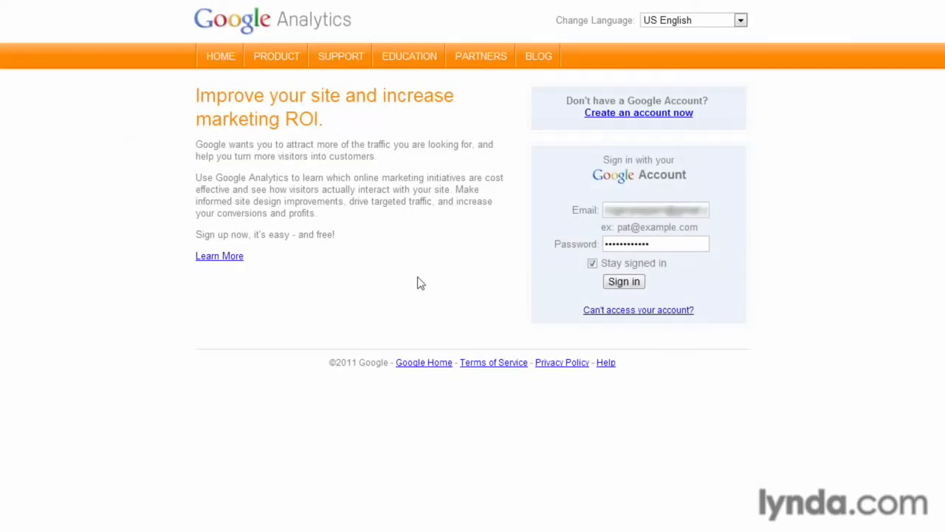
Submit the entered credentials to sign in to Google Analytics
click(623, 281)
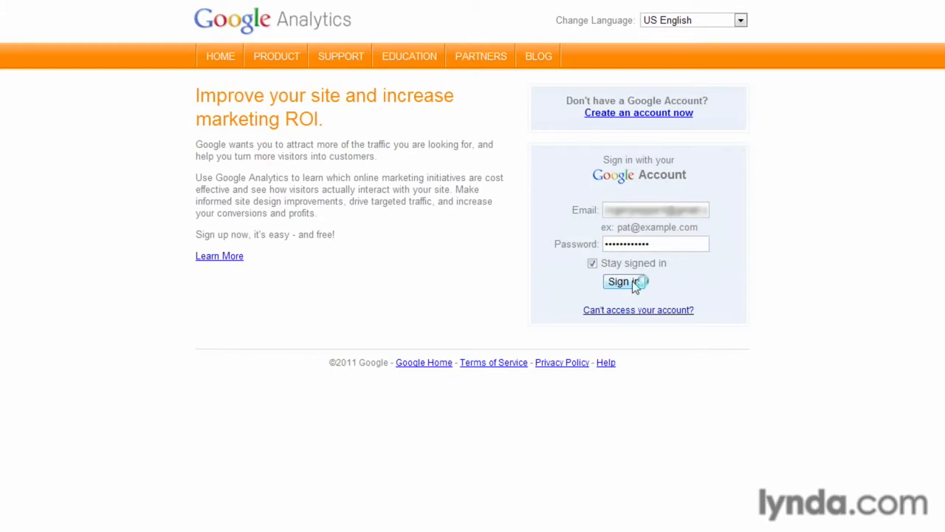
click(624, 282)
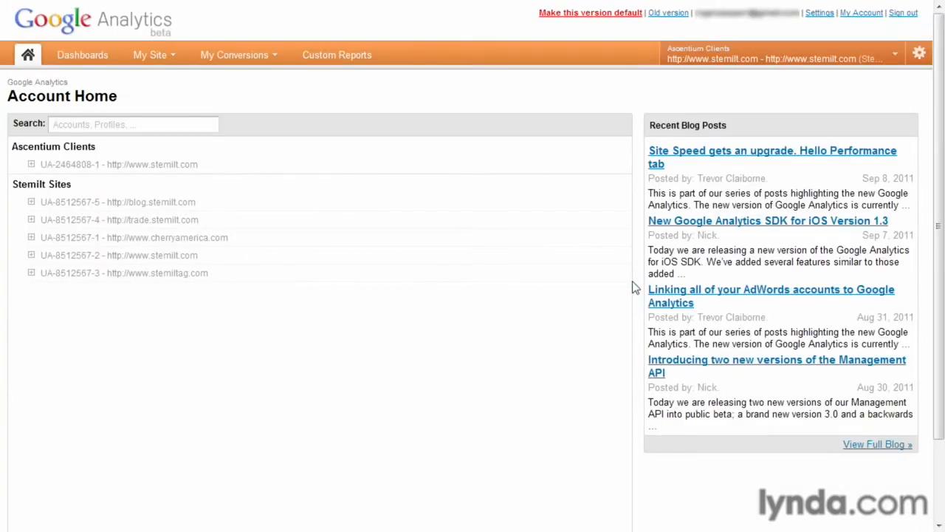
mouse_move(416, 325)
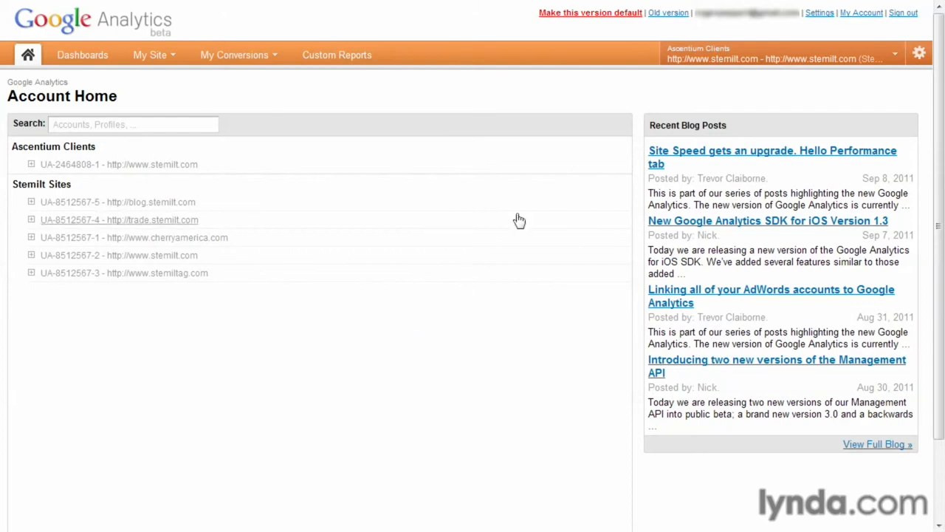
mouse_move(667, 19)
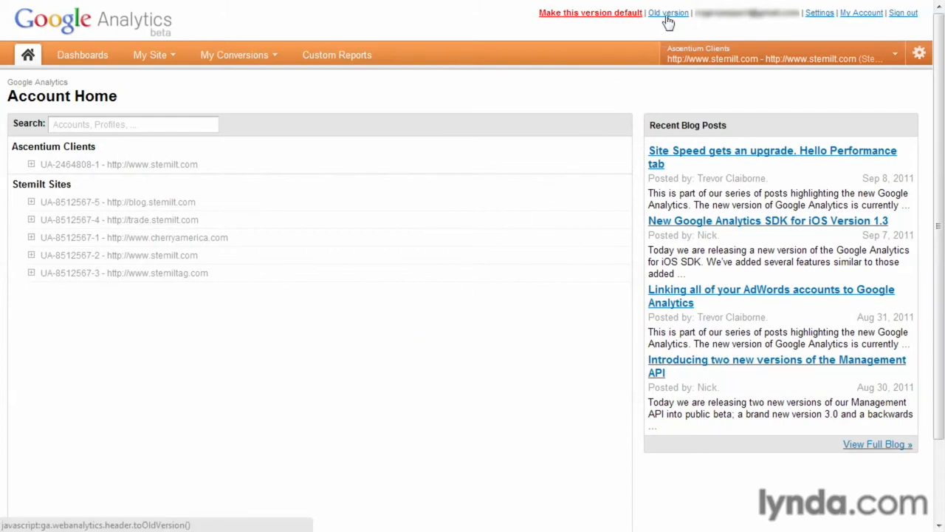
click(666, 12)
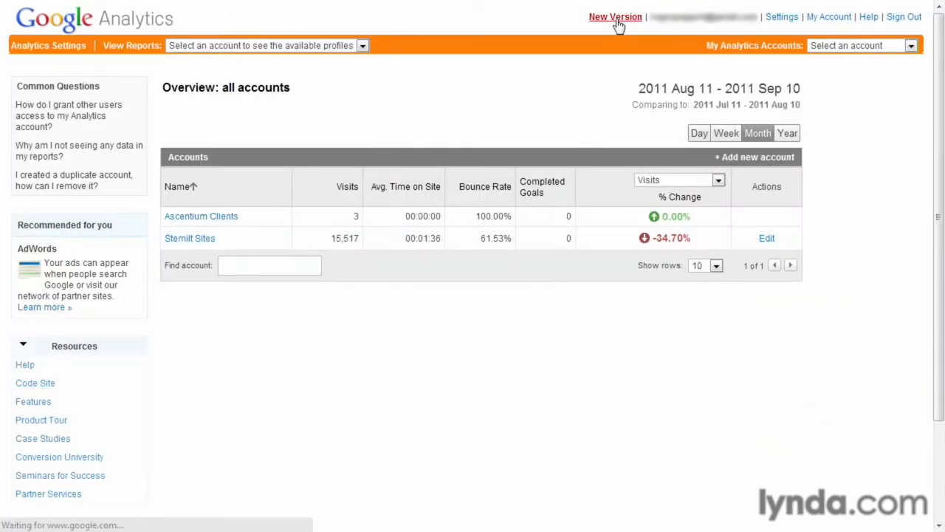
click(616, 16)
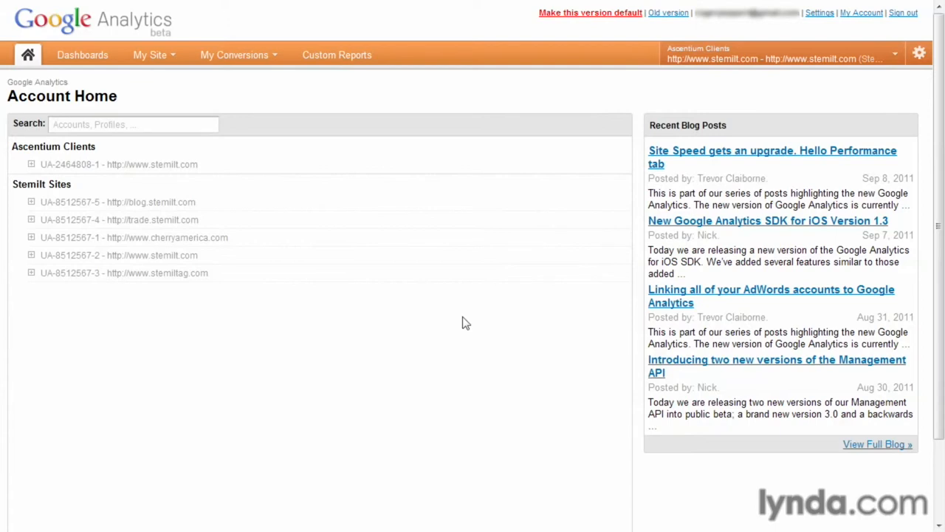
mouse_move(447, 327)
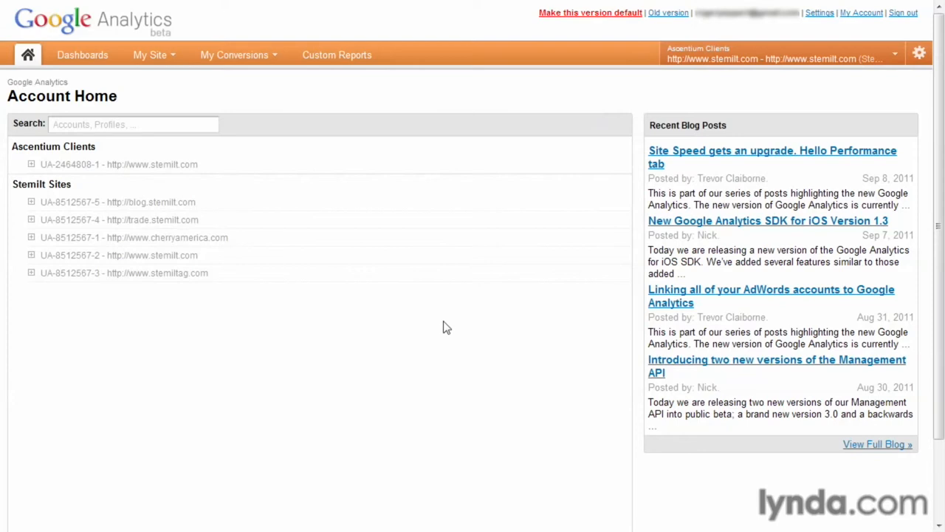
mouse_move(100, 88)
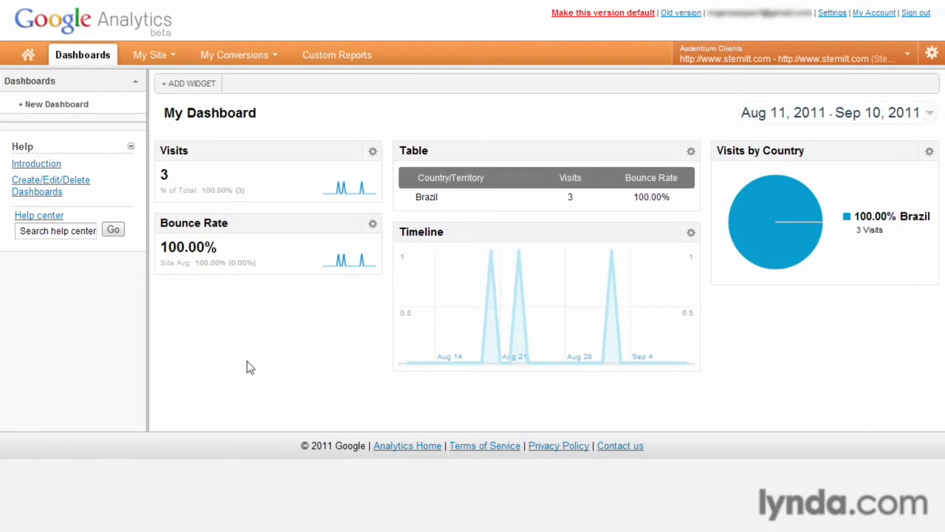
mouse_move(48, 70)
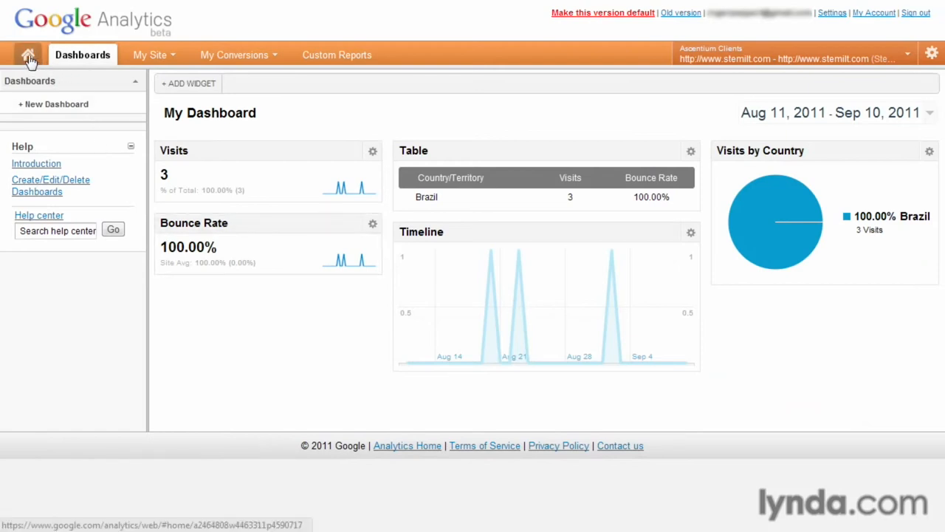
click(907, 54)
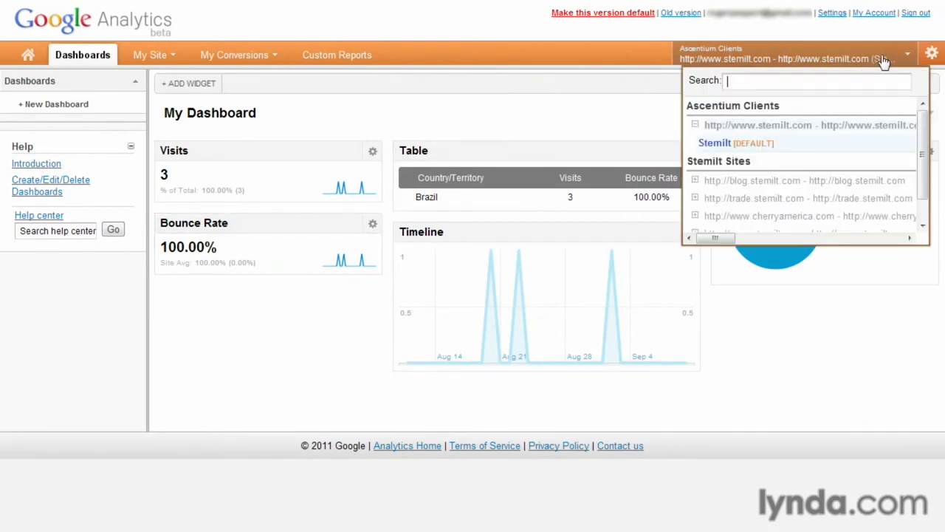
scroll(down, 3)
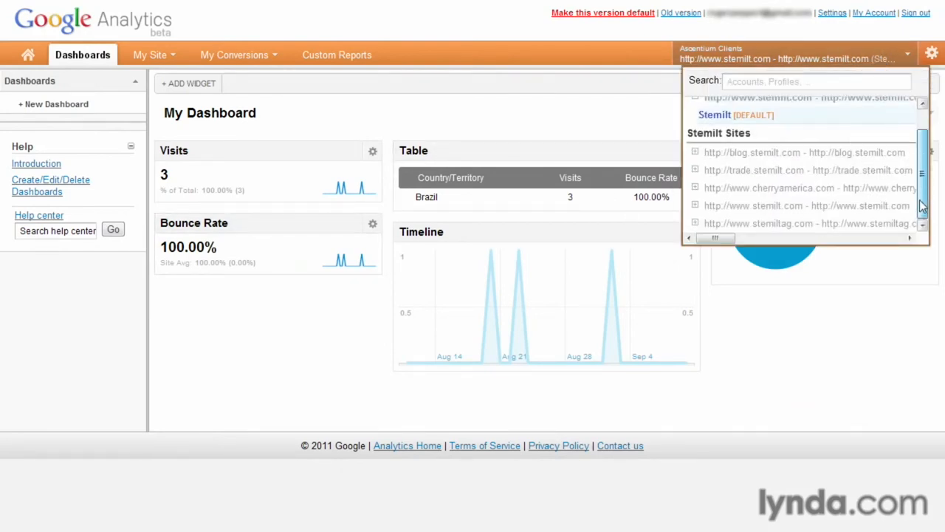
click(806, 205)
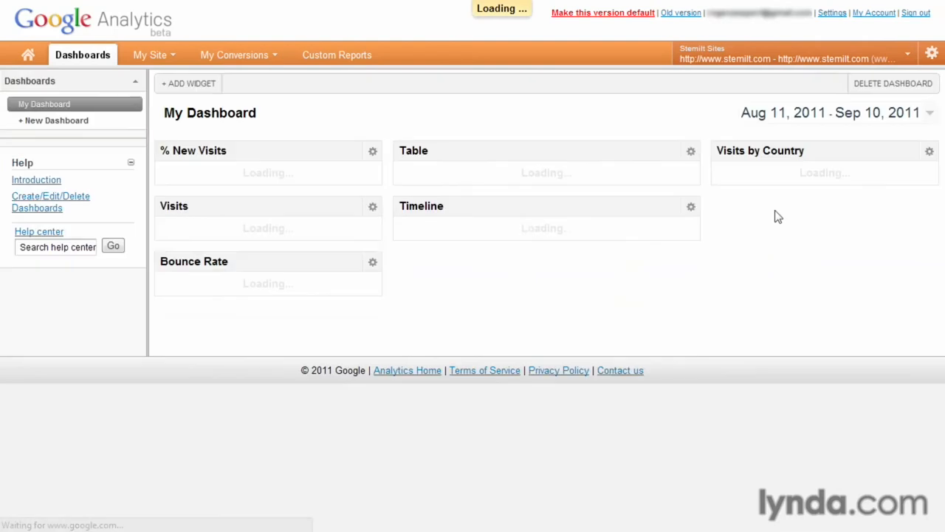